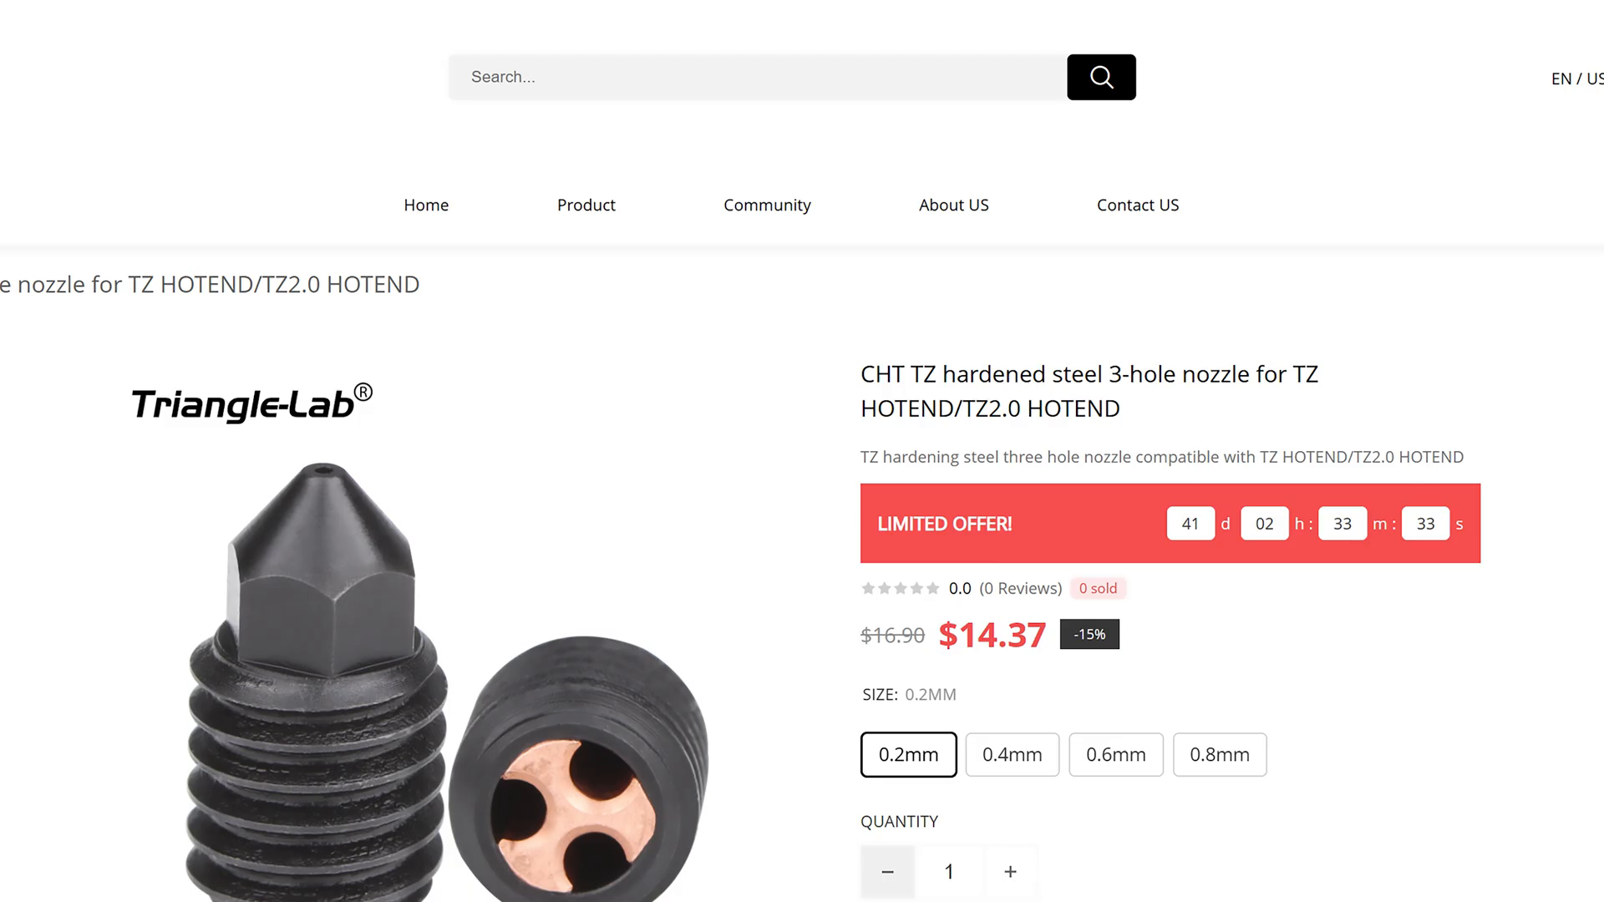
Save the modified filament preset under the name Generic Pure ABS (260°C nozzle, 20 mm³/s)
scroll("down", 3)
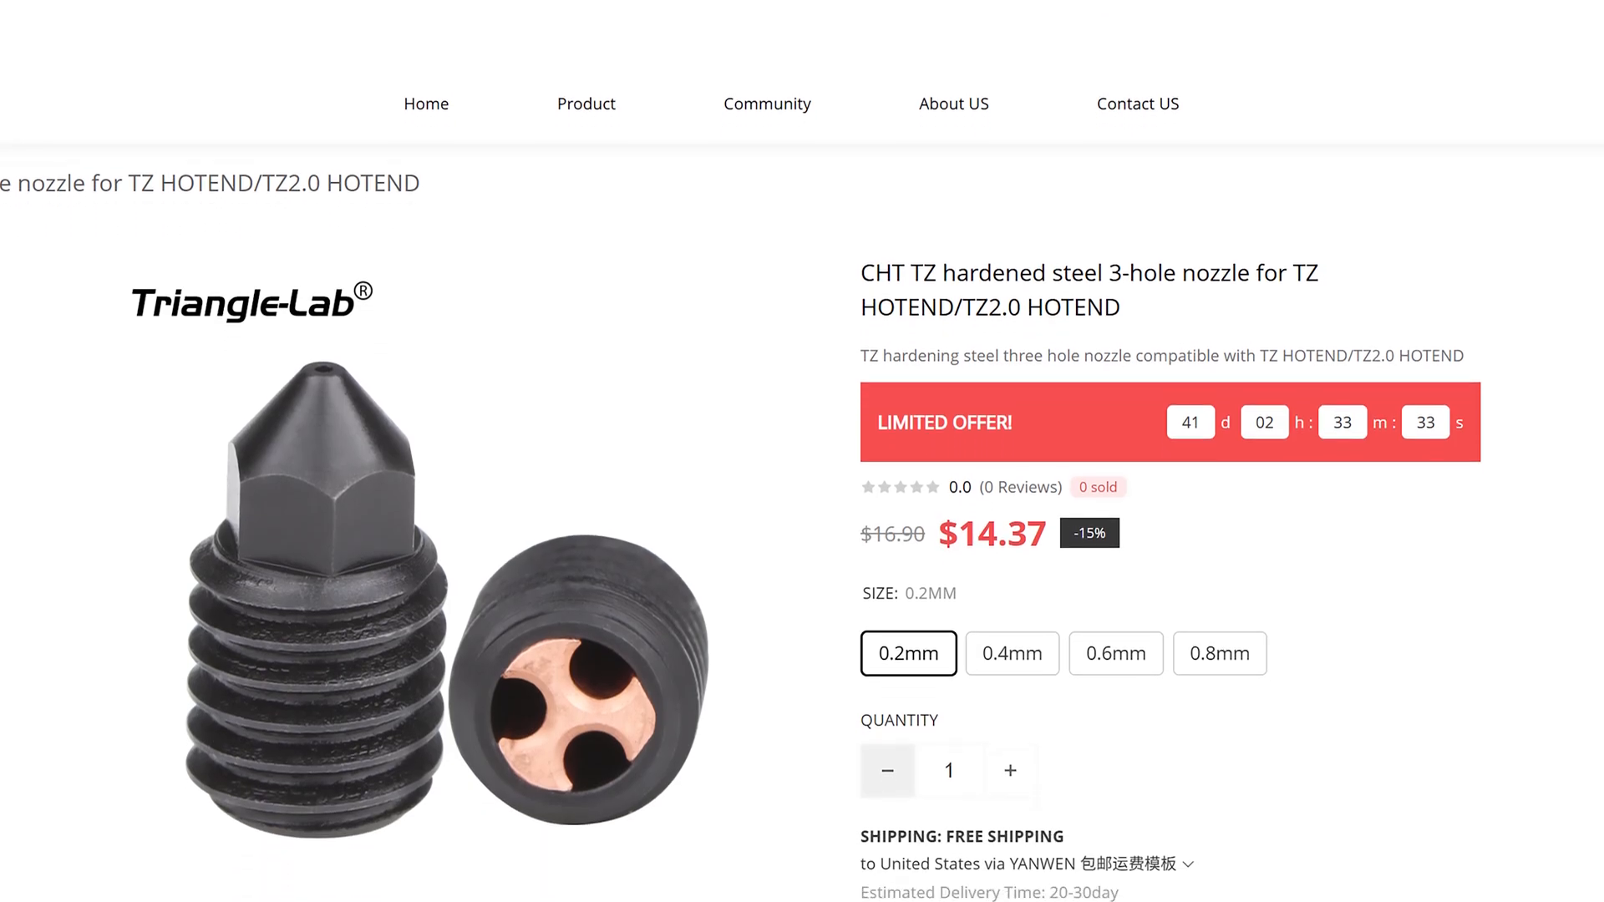
scroll("down", 3)
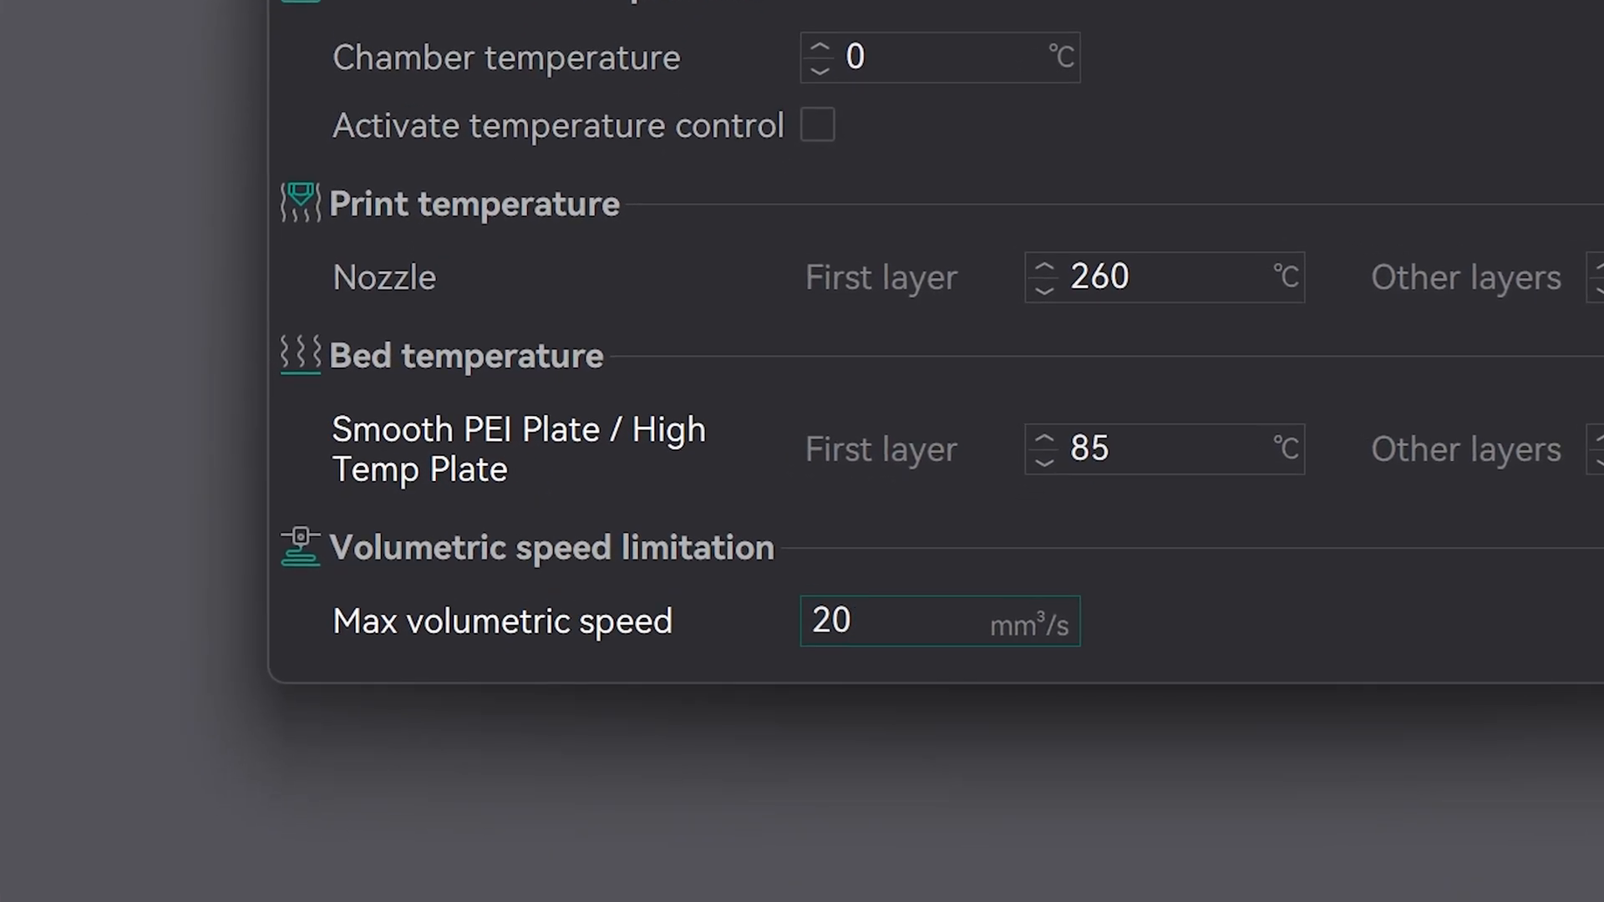
left_click(1093, 81)
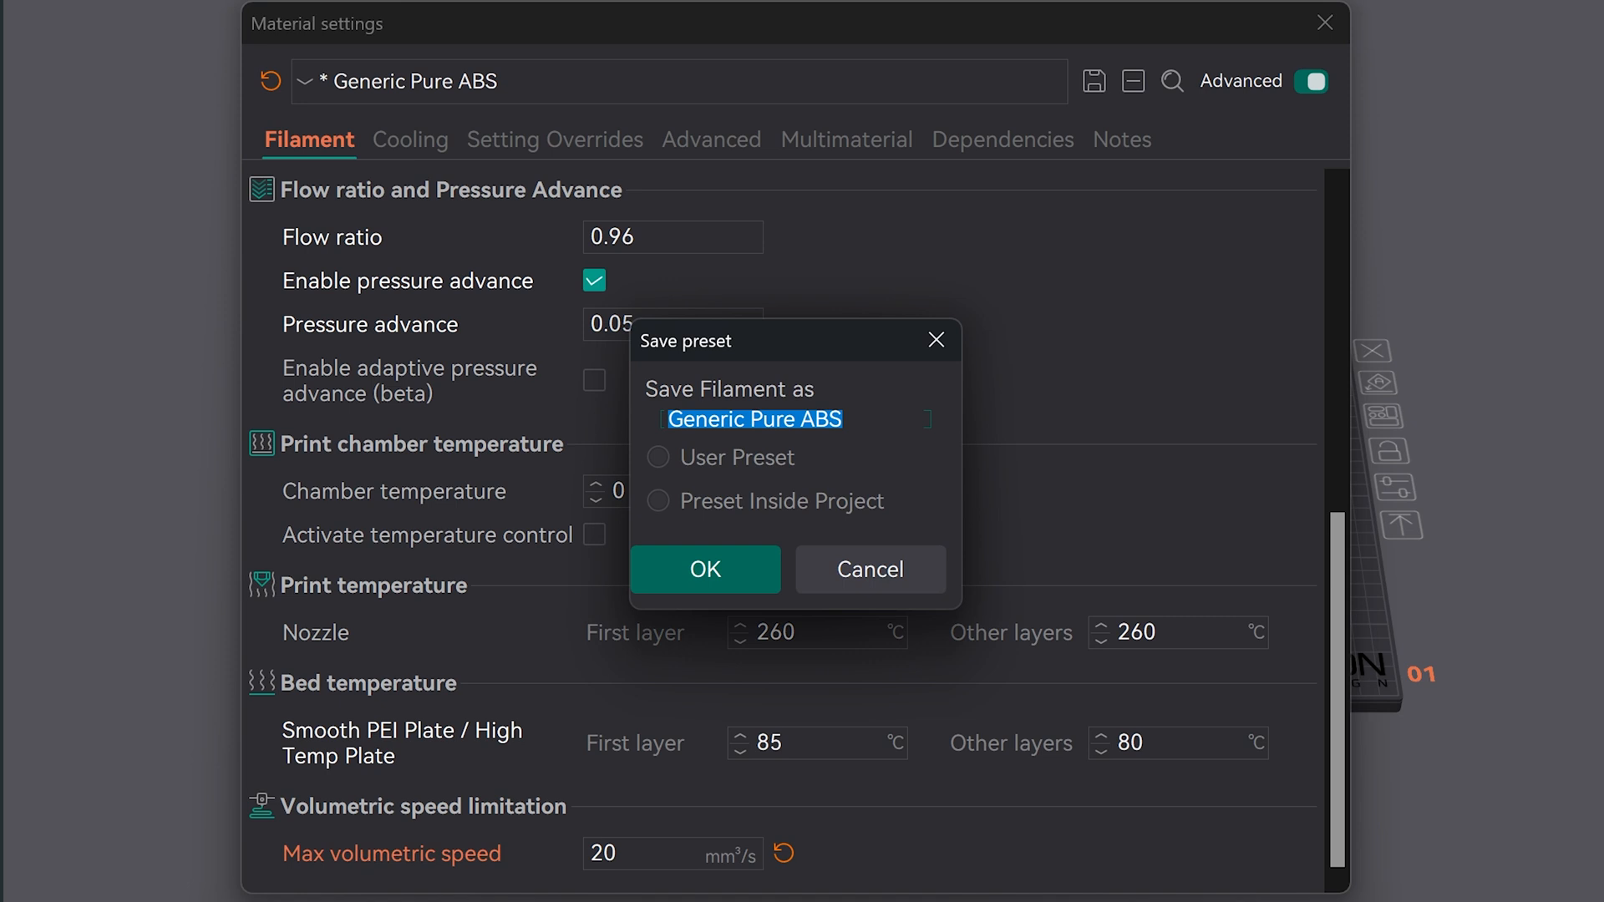
left_click(705, 570)
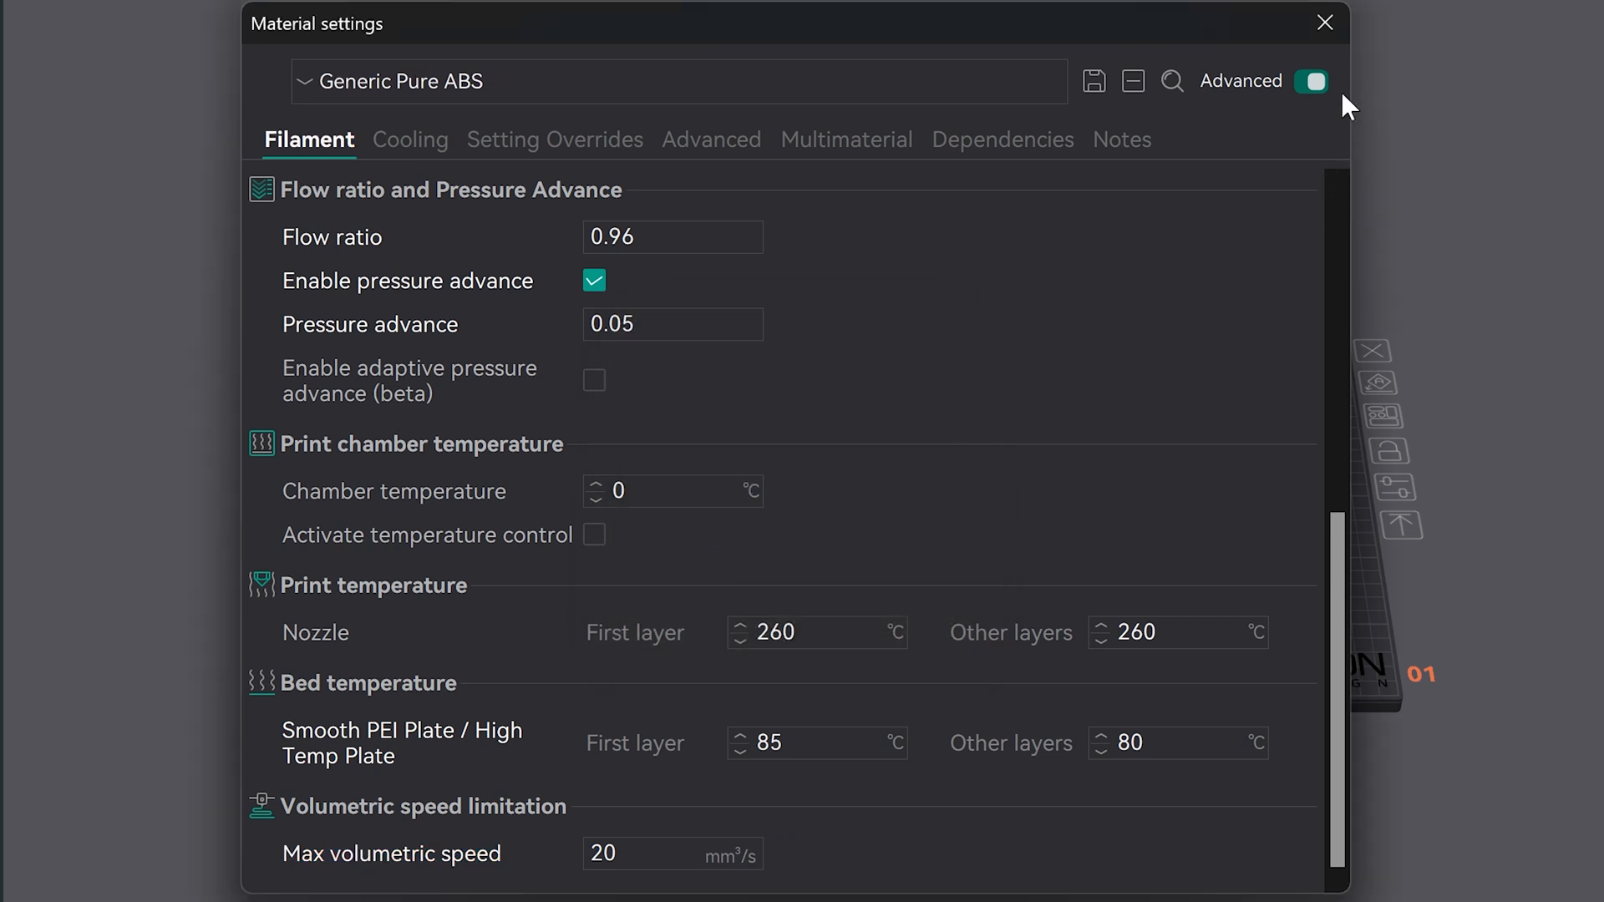